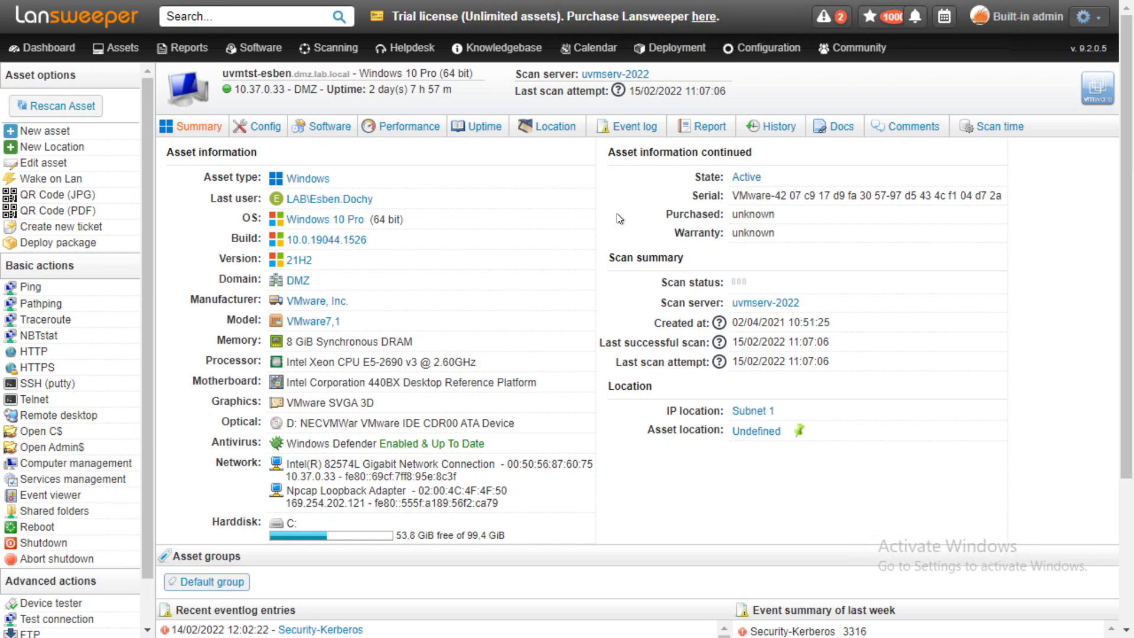
# - Show the Windows 10 asset's system drivers list with paths, start modes and states
pyautogui.click(260, 127)
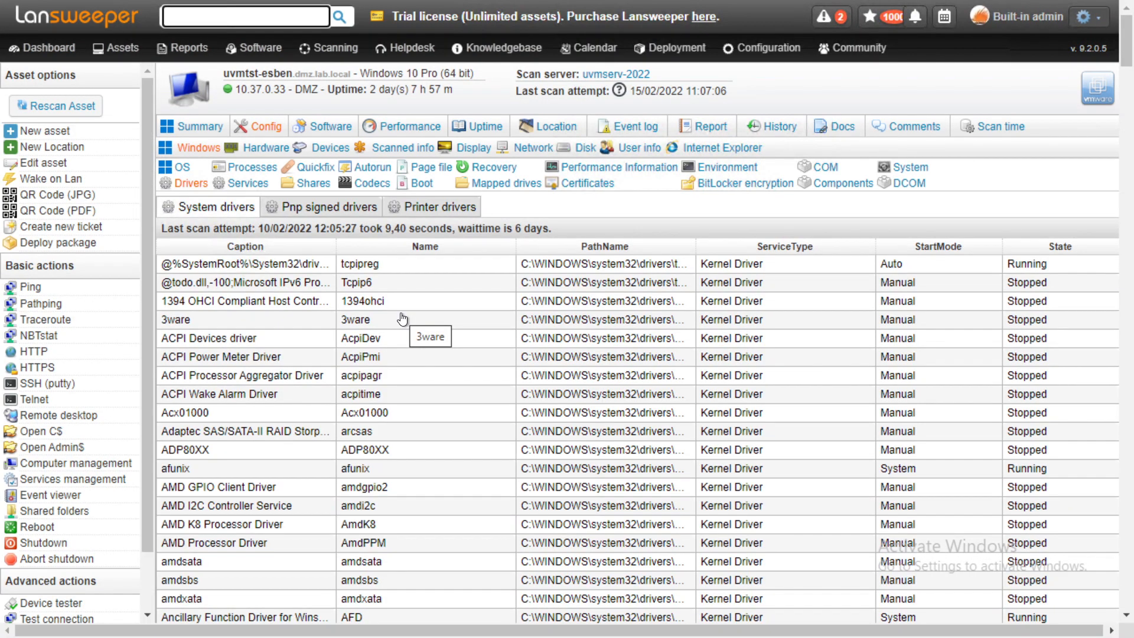
pyautogui.moveTo(430, 302)
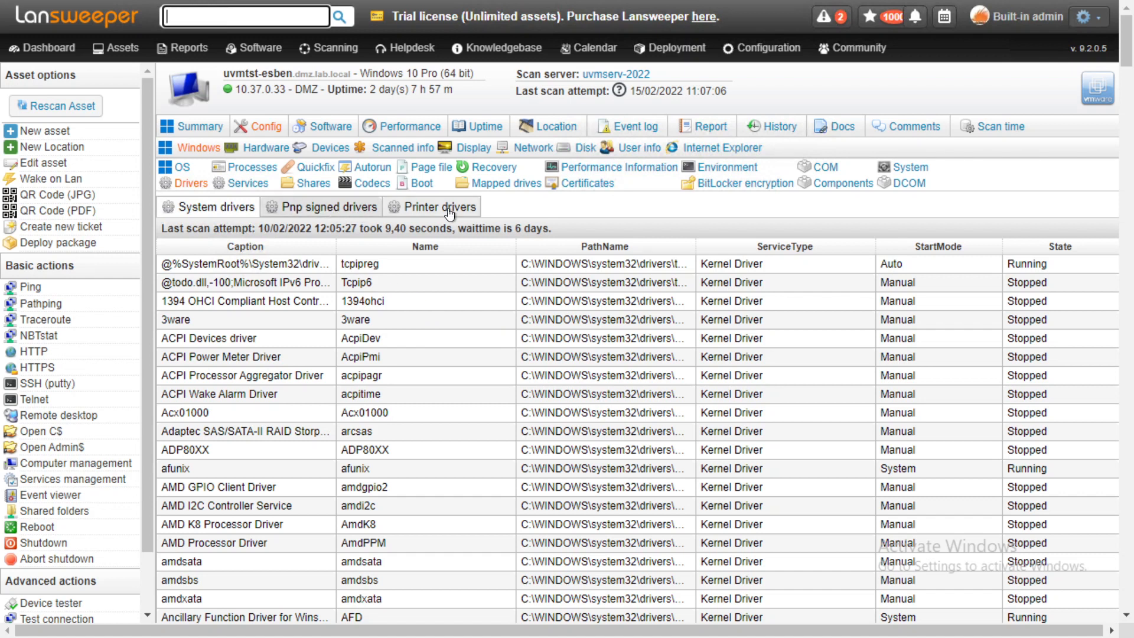
pyautogui.moveTo(456, 303)
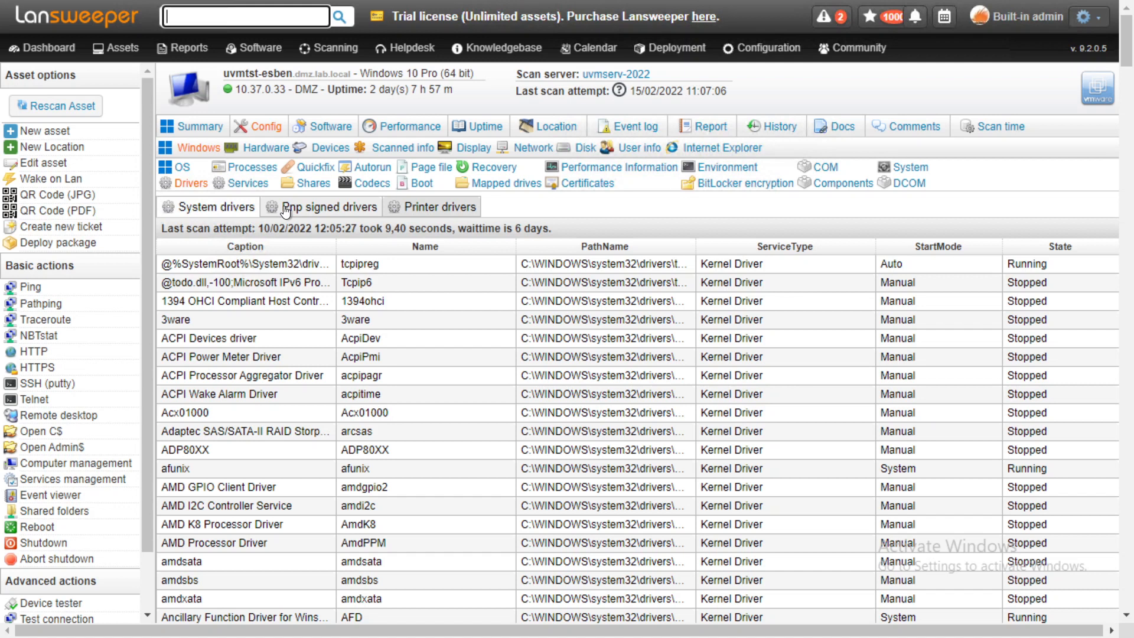
# - Switch to the Pnp signed drivers list showing device classes, providers and versions
pyautogui.click(330, 206)
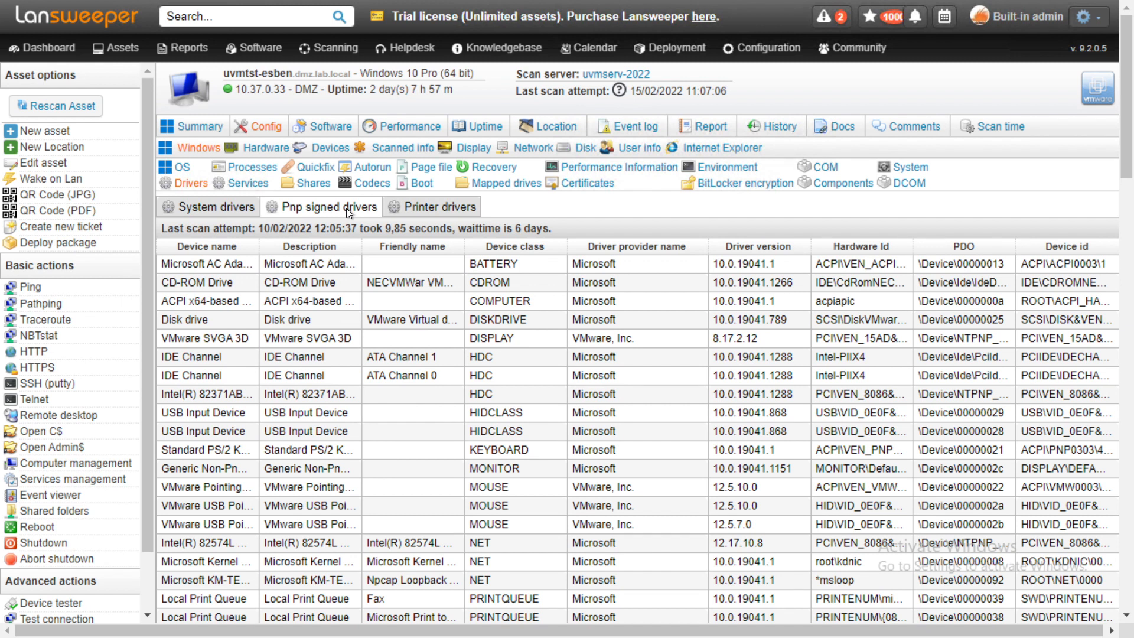
pyautogui.moveTo(726, 239)
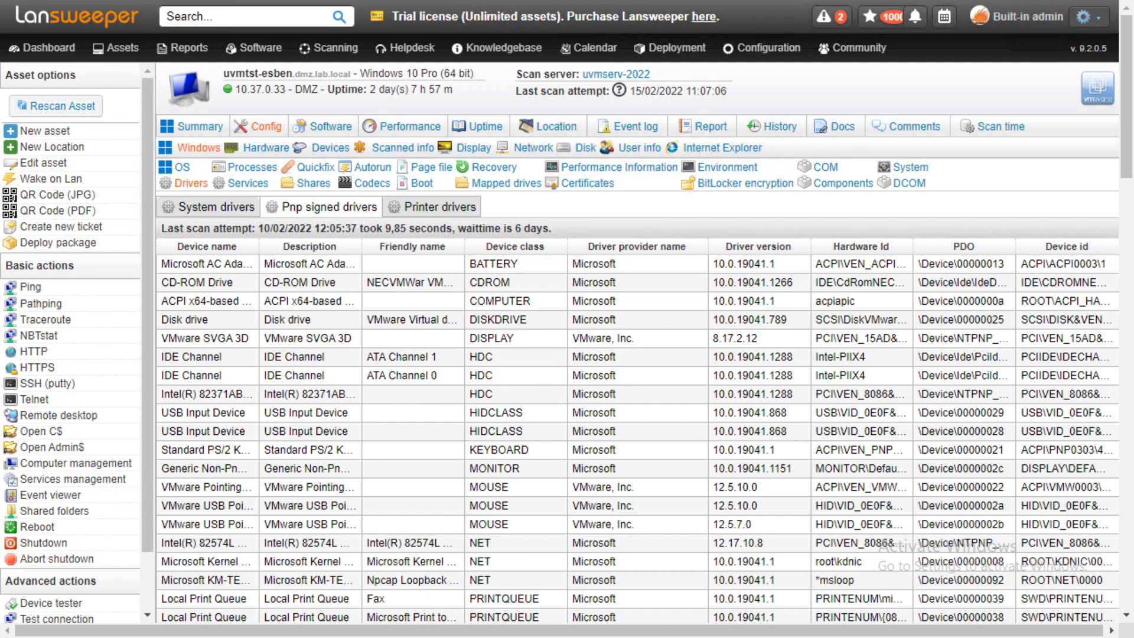
pyautogui.moveTo(810, 228)
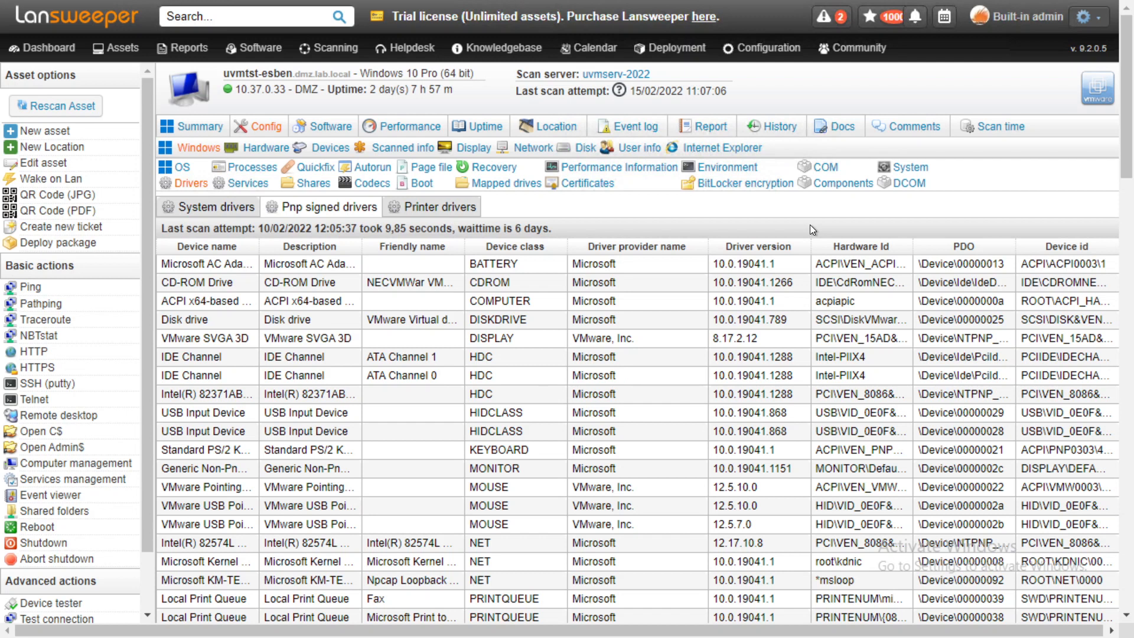
pyautogui.moveTo(835, 235)
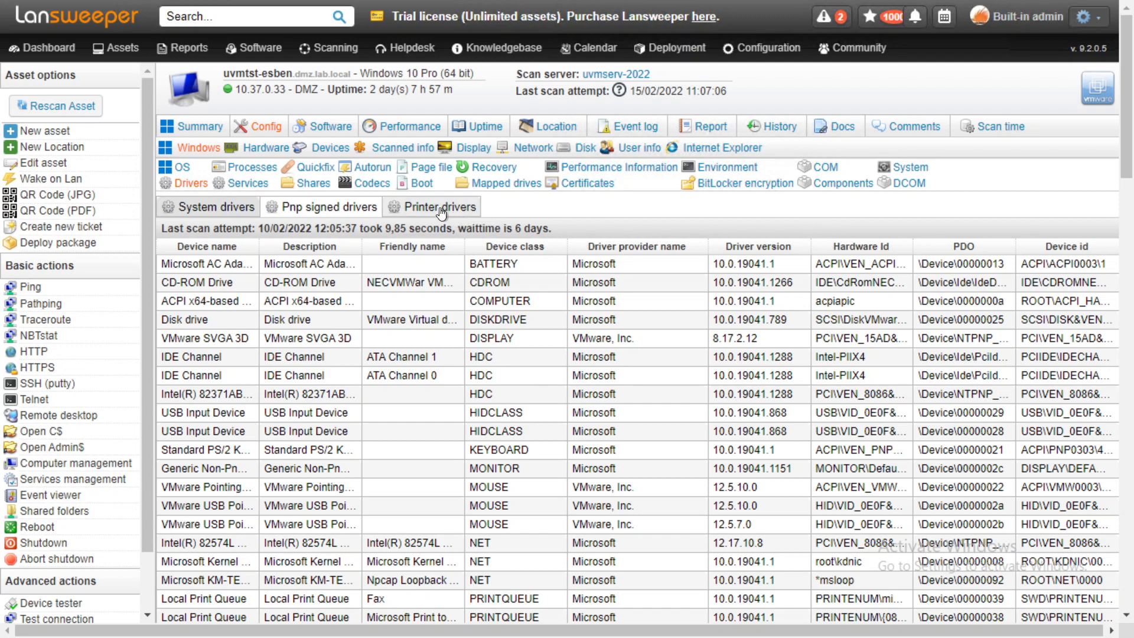
# - Switch to the Printer drivers list showing the seven drivers' paths, providers and versions
pyautogui.click(438, 206)
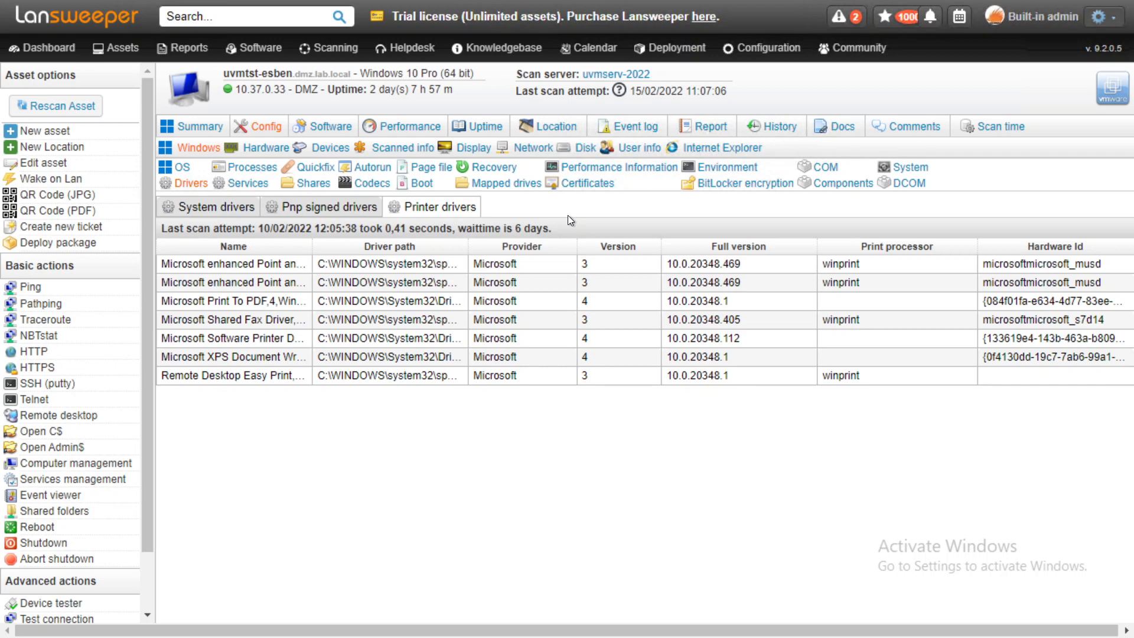
pyautogui.moveTo(542, 224)
pyautogui.write('driver')
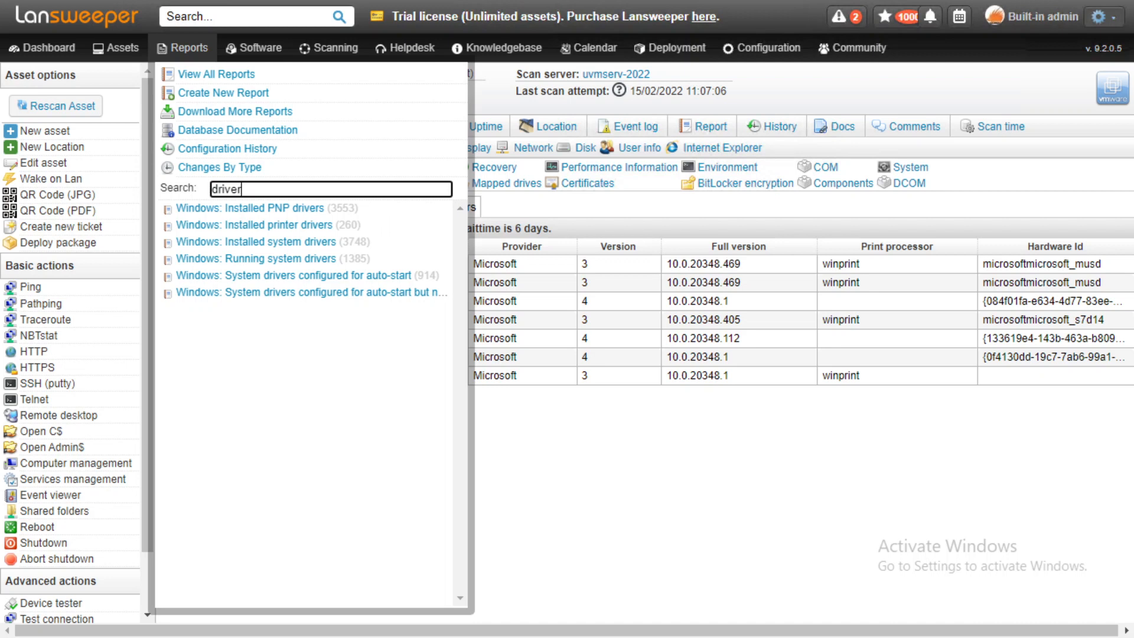
pyautogui.moveTo(256, 259)
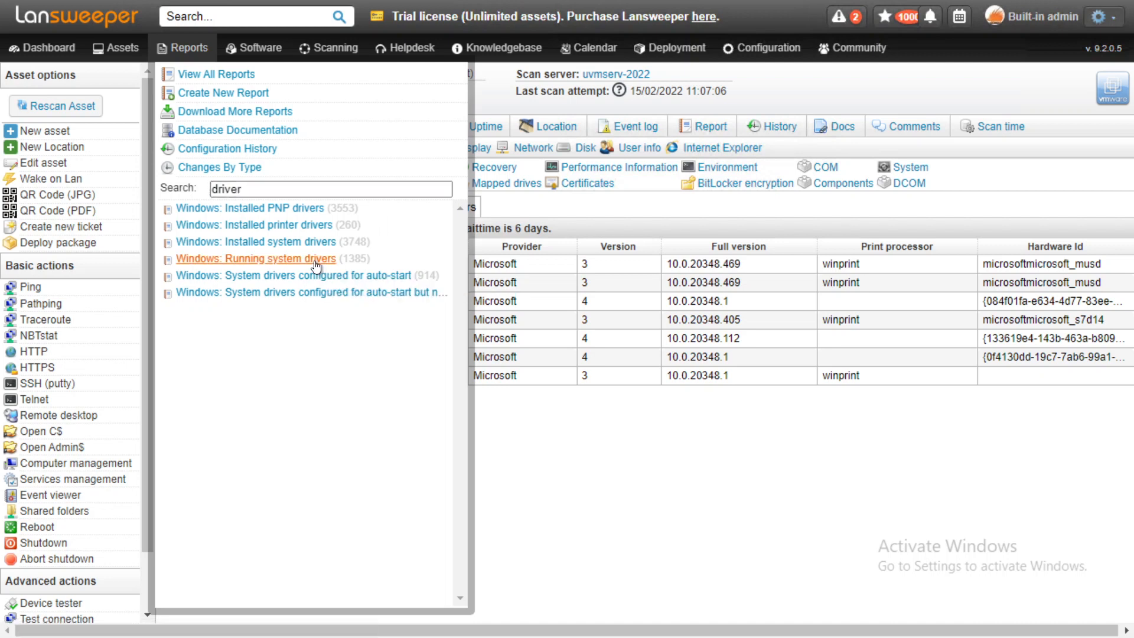
# - Open the Windows: Running system drivers report and reveal its path, start mode and state columns
pyautogui.click(256, 259)
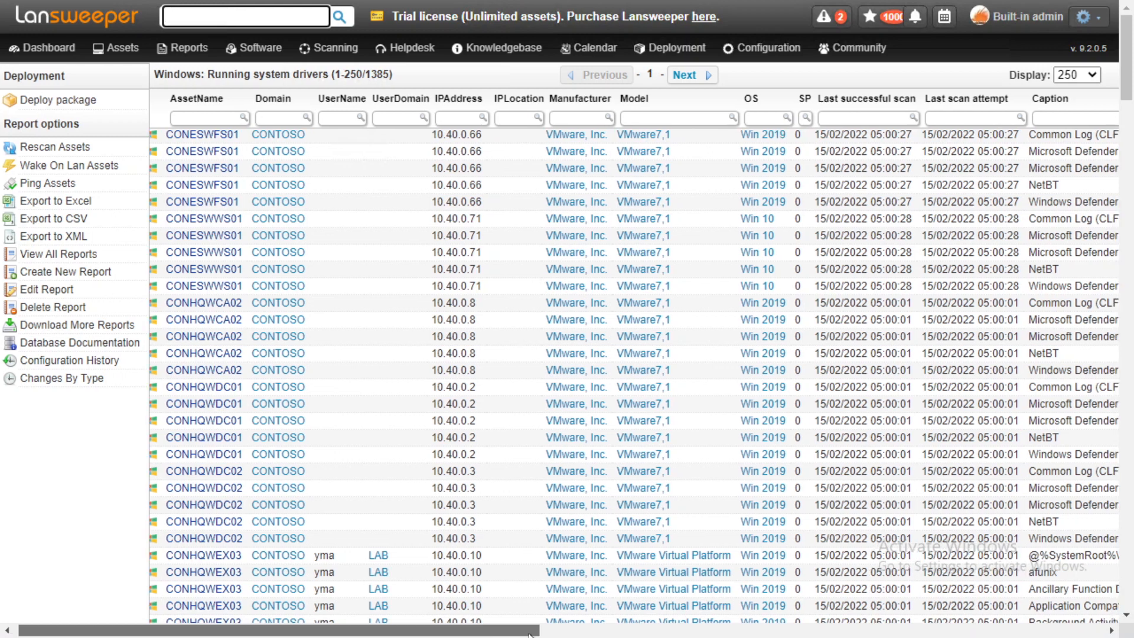
pyautogui.hscroll(3)
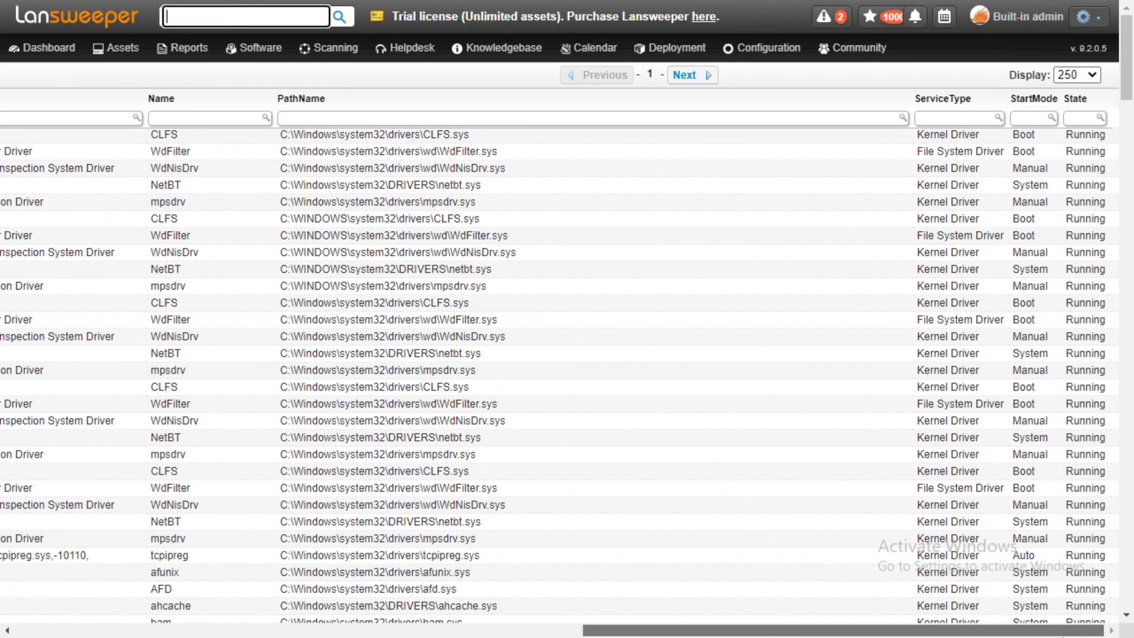
pyautogui.moveTo(1102, 383)
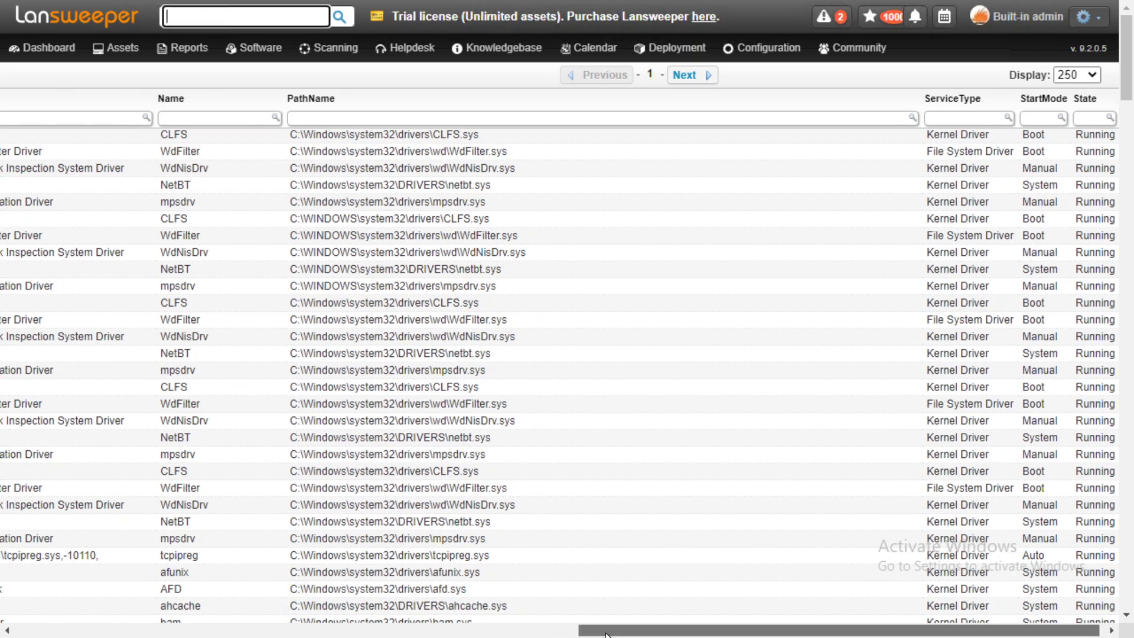
# - Filter the report's Caption column by the text 'net'
pyautogui.click(411, 47)
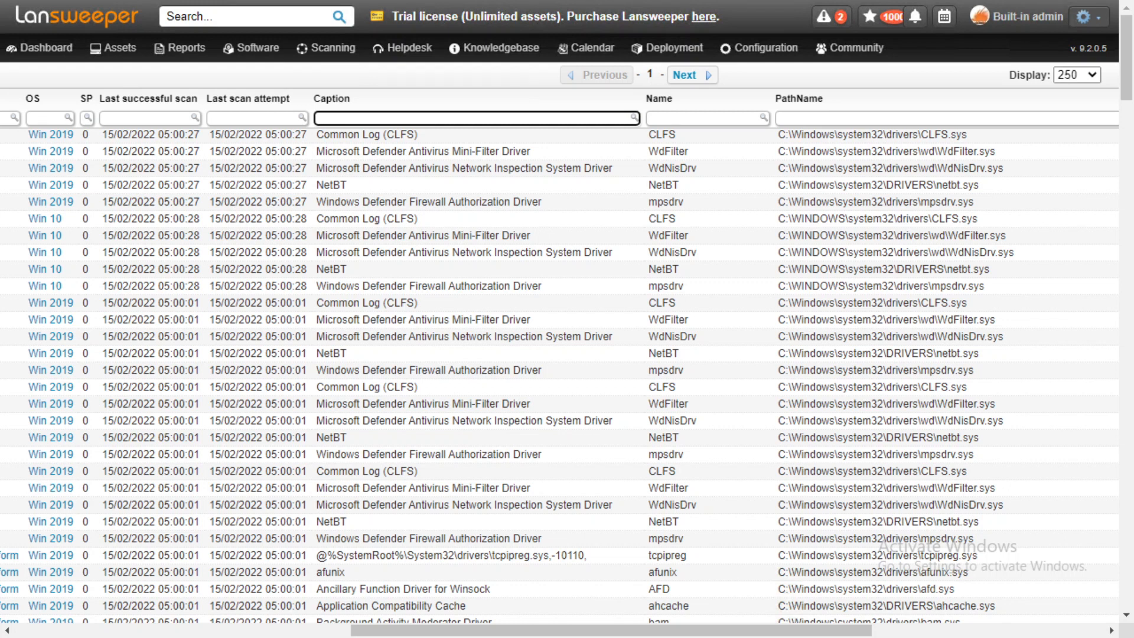
pyautogui.write('net')
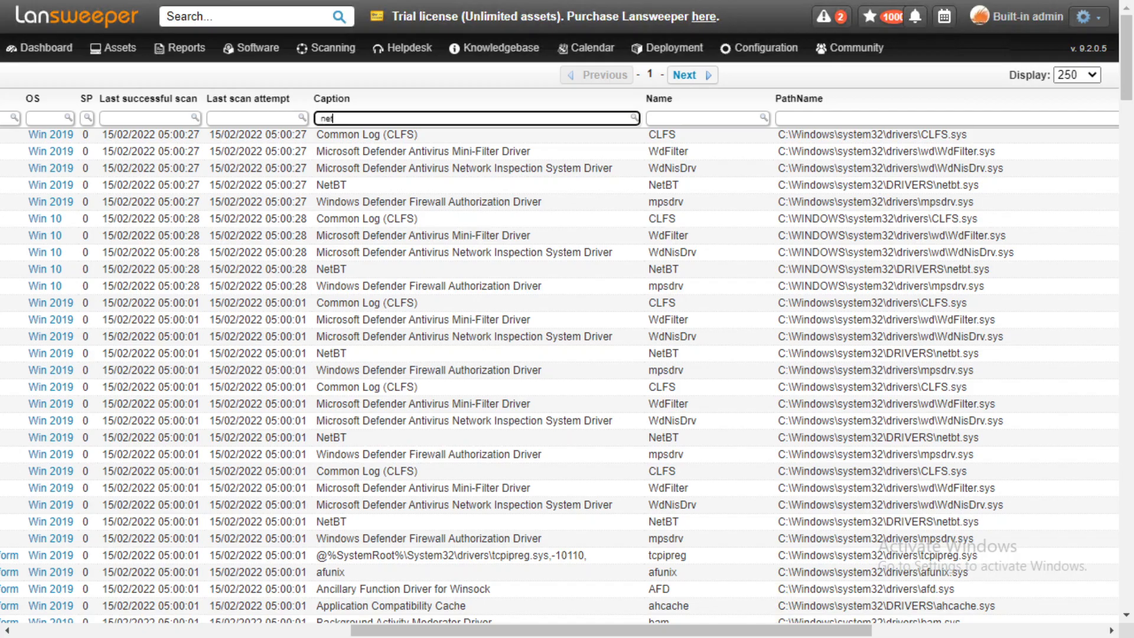